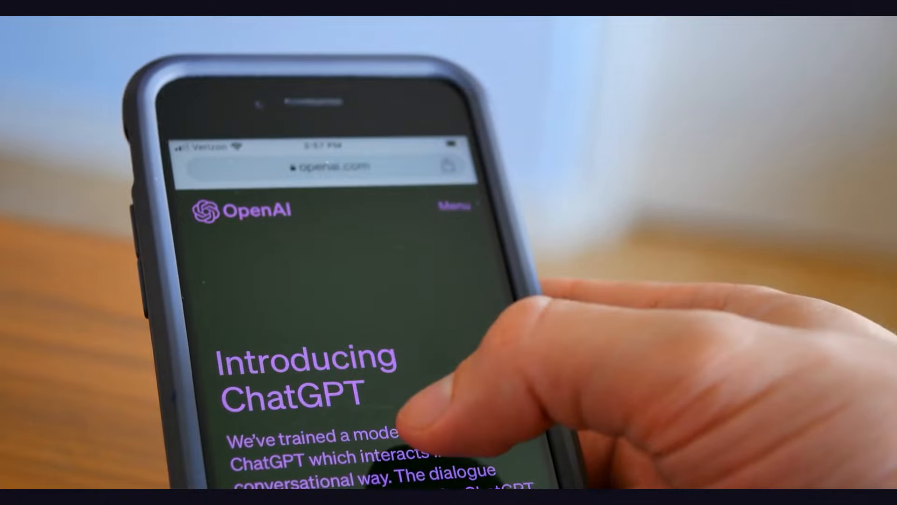
scroll(down, 3)
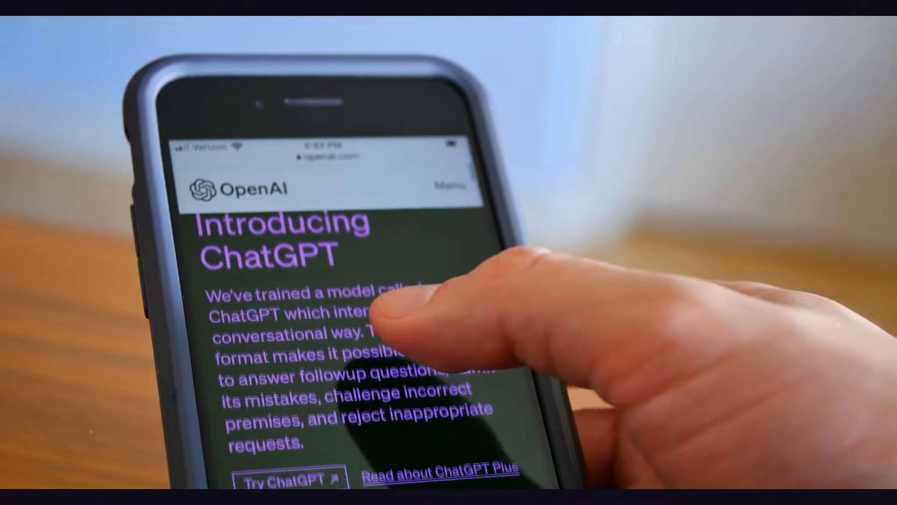